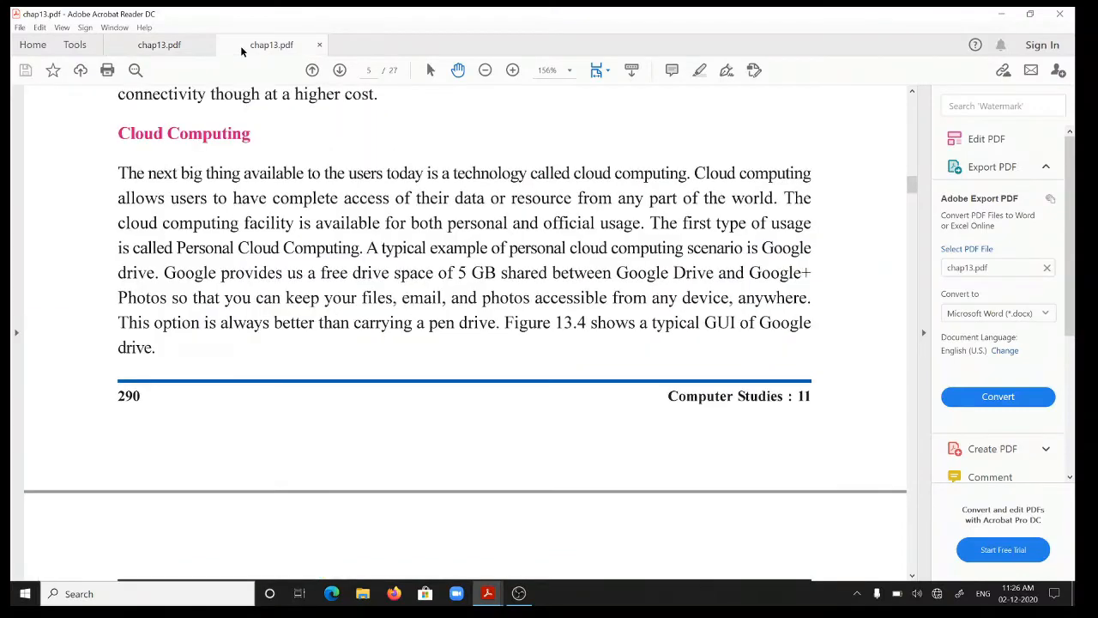
mouse_move(376, 139)
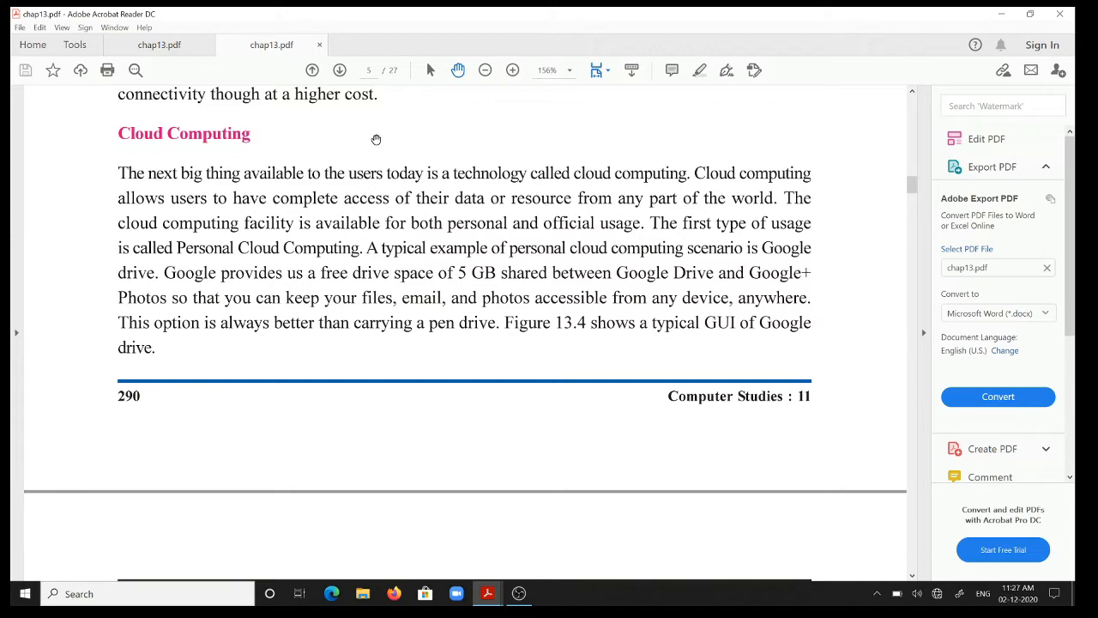
- Switch to the Gujarati chap13.pdf tab showing the Cloud Computing passage
left_click(159, 45)
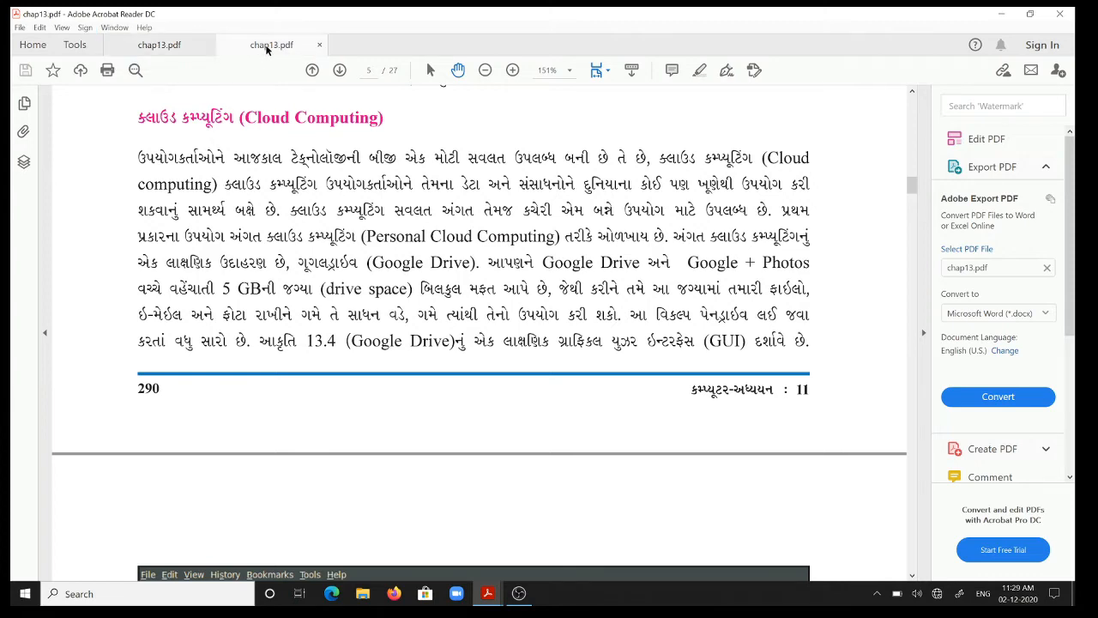
- Scroll the English chapter to page 6 and Figure 13.4, the Google Drive GUI
scroll("down", 3)
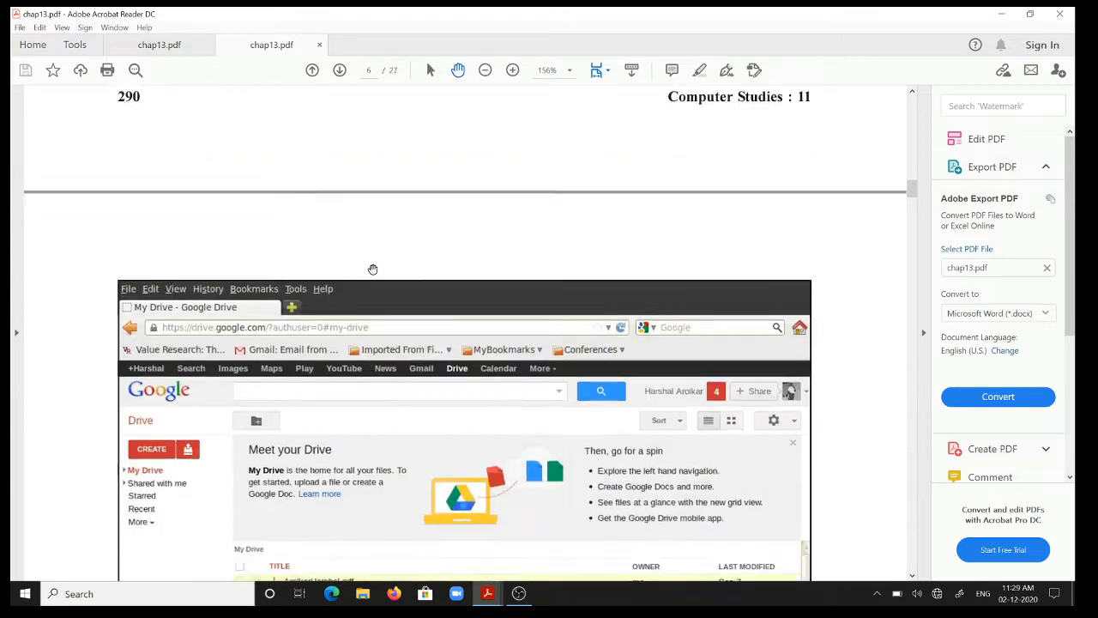
scroll("down", 3)
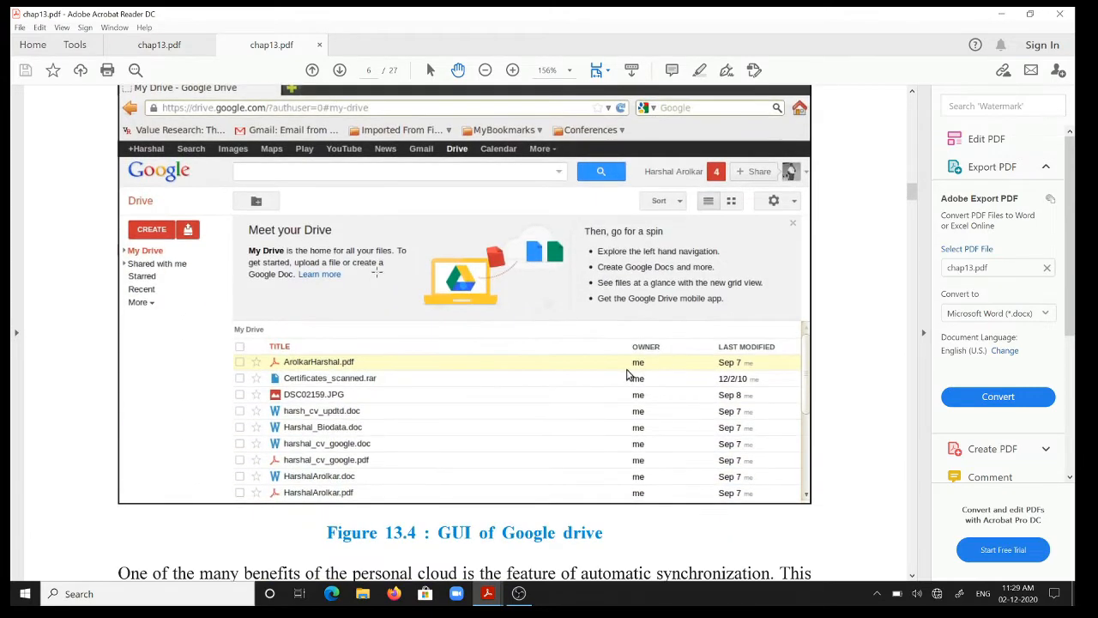
mouse_move(381, 325)
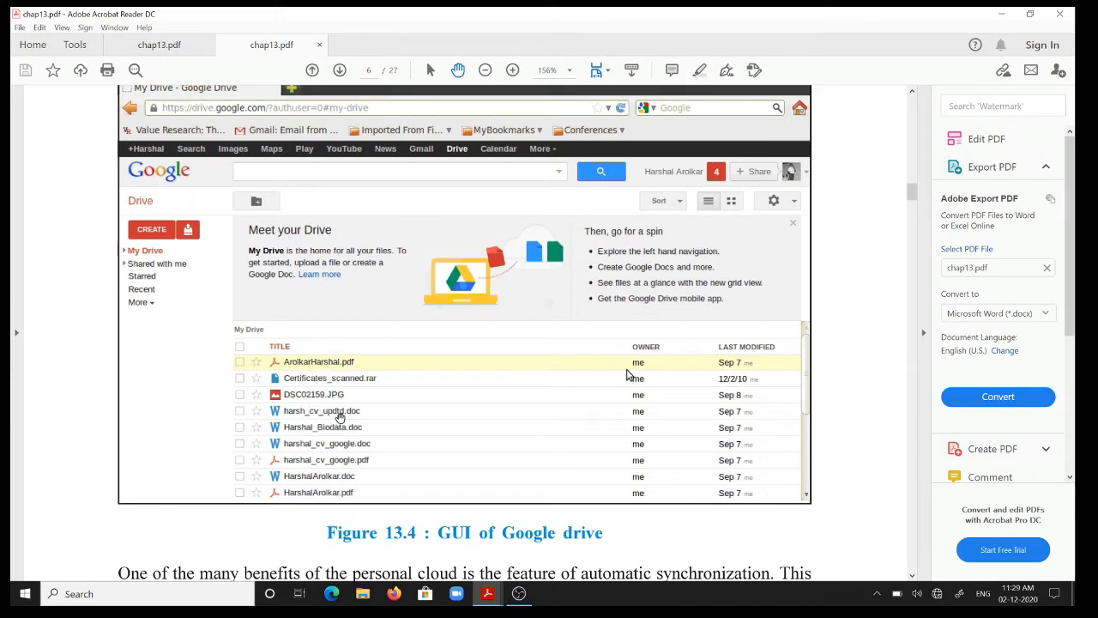
mouse_move(308, 404)
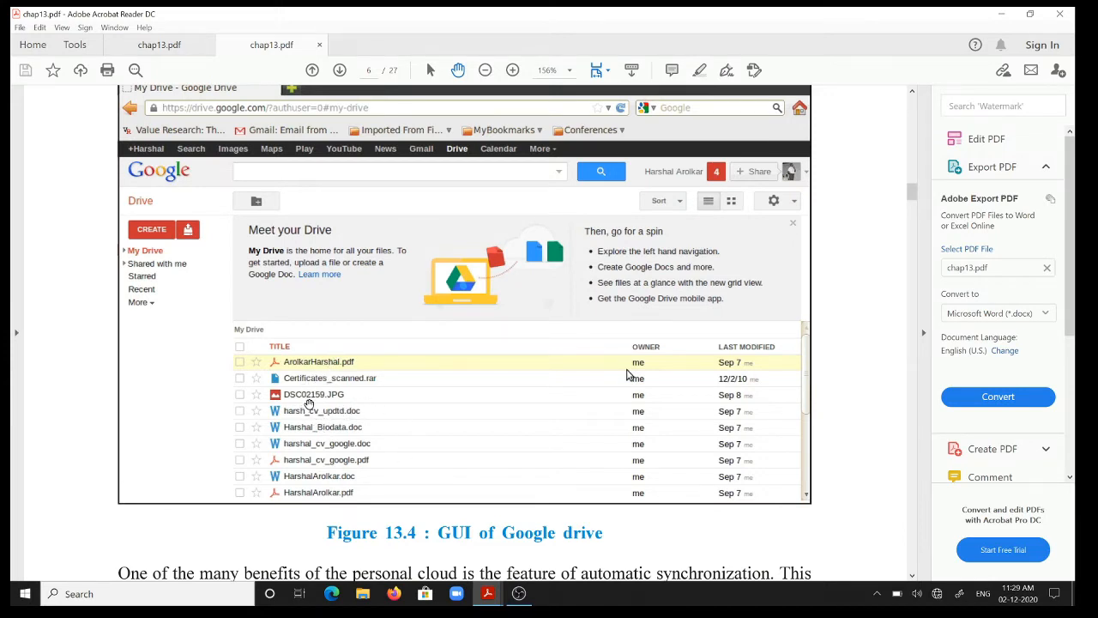
scroll("down", 3)
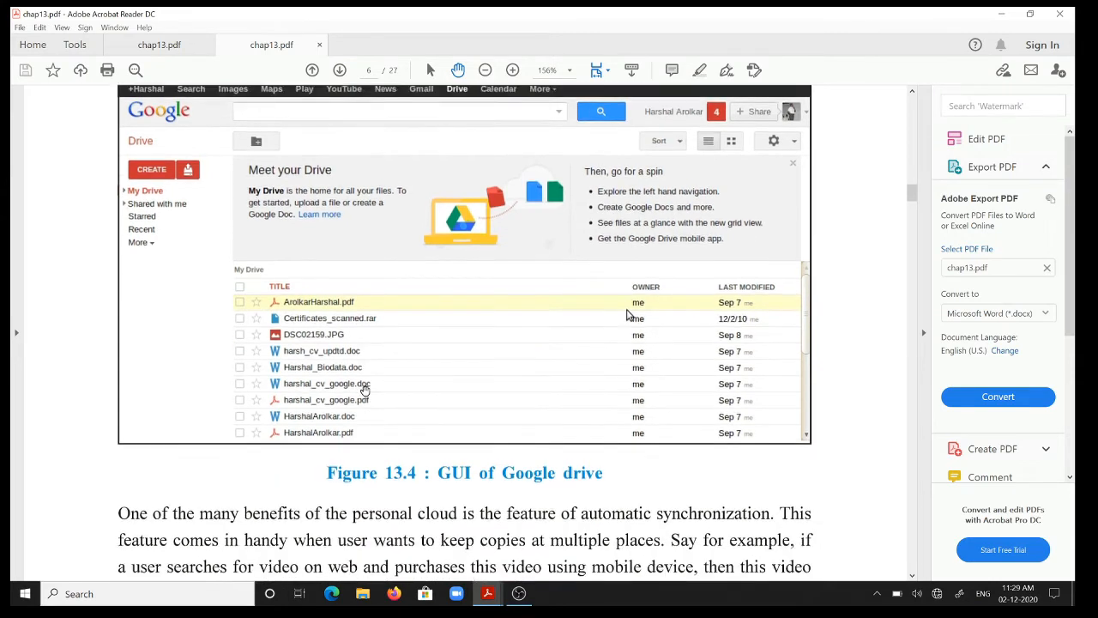
scroll("down", 3)
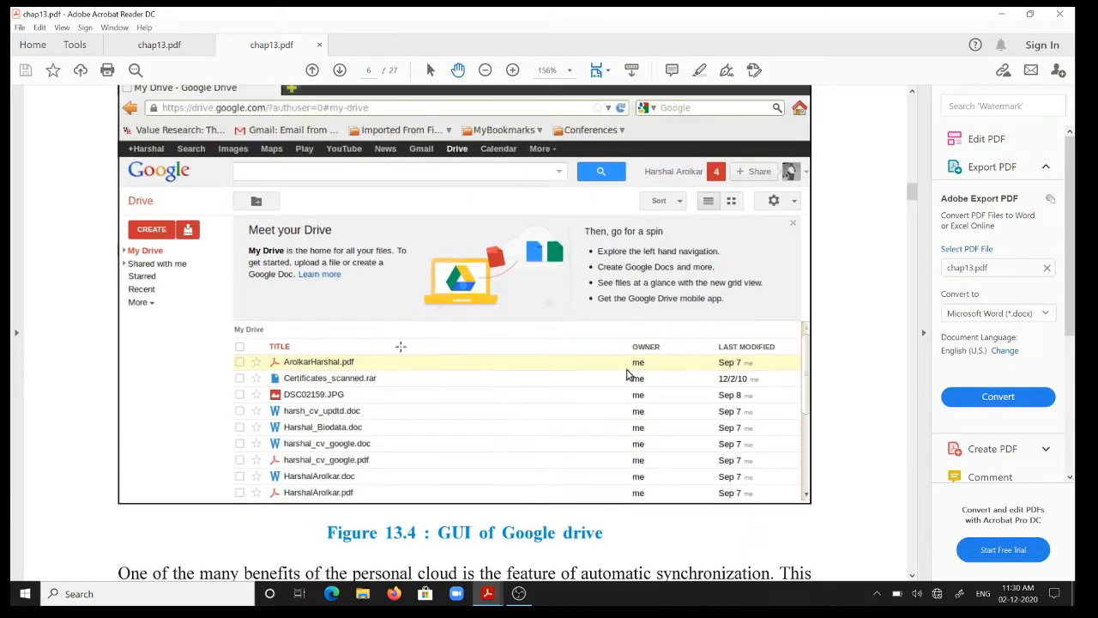
mouse_move(478, 286)
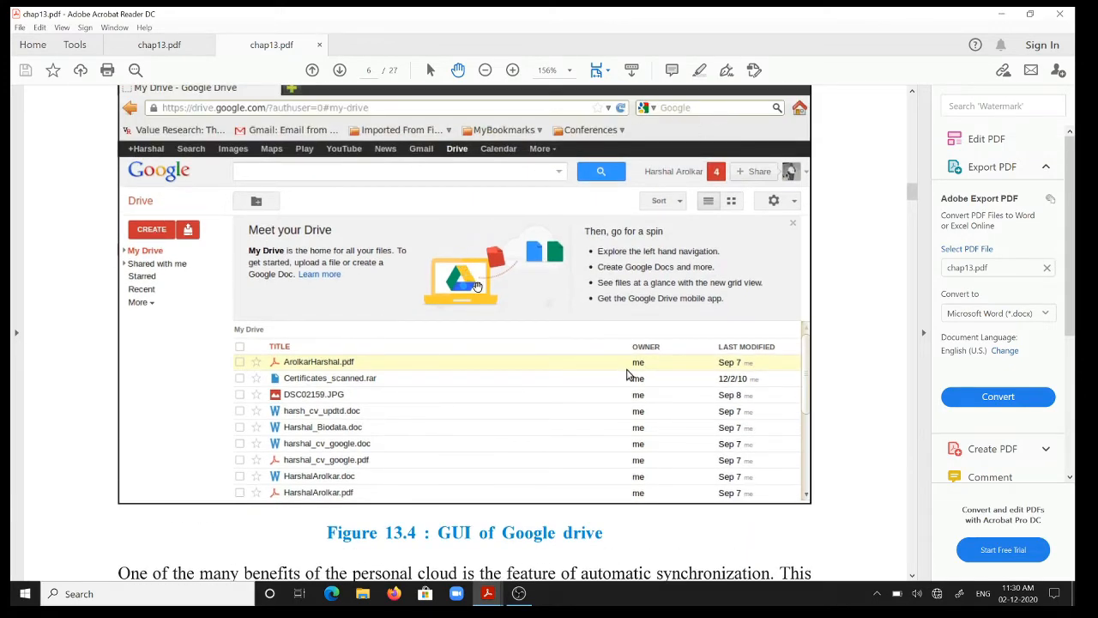
- Scroll below Figure 13.4 through the synchronization and Ubuntu One paragraphs
scroll("down", 3)
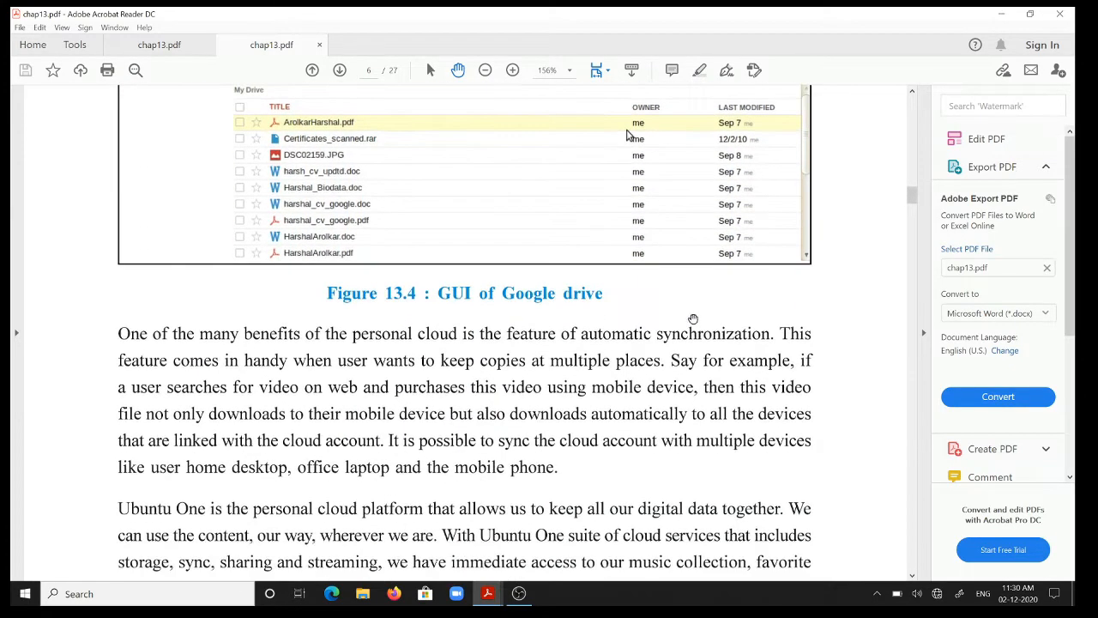
scroll("down", 3)
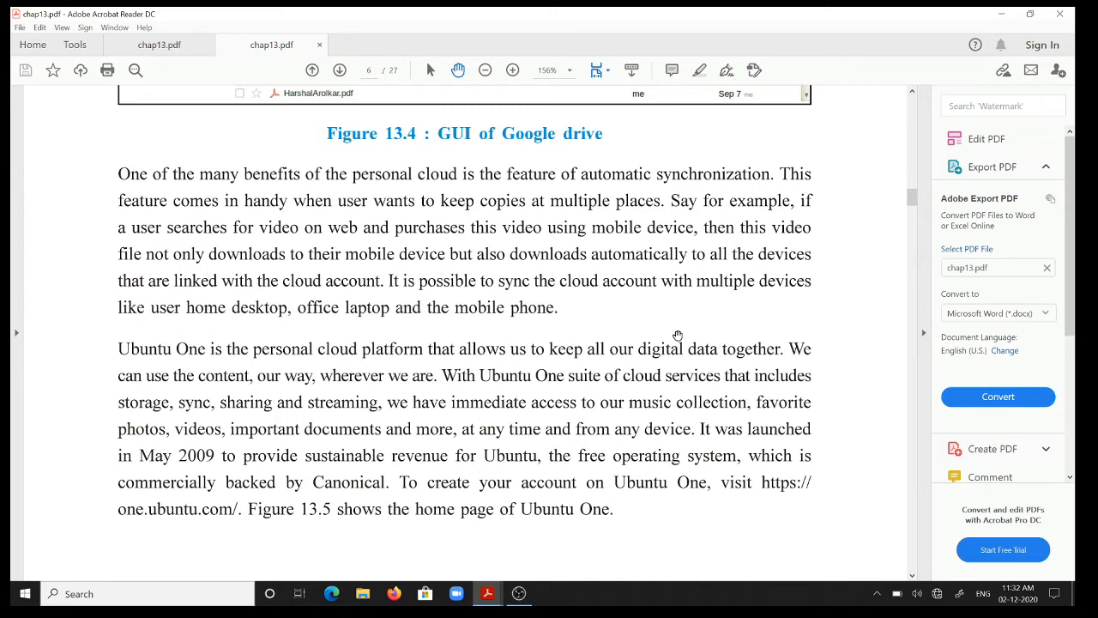
mouse_move(564, 263)
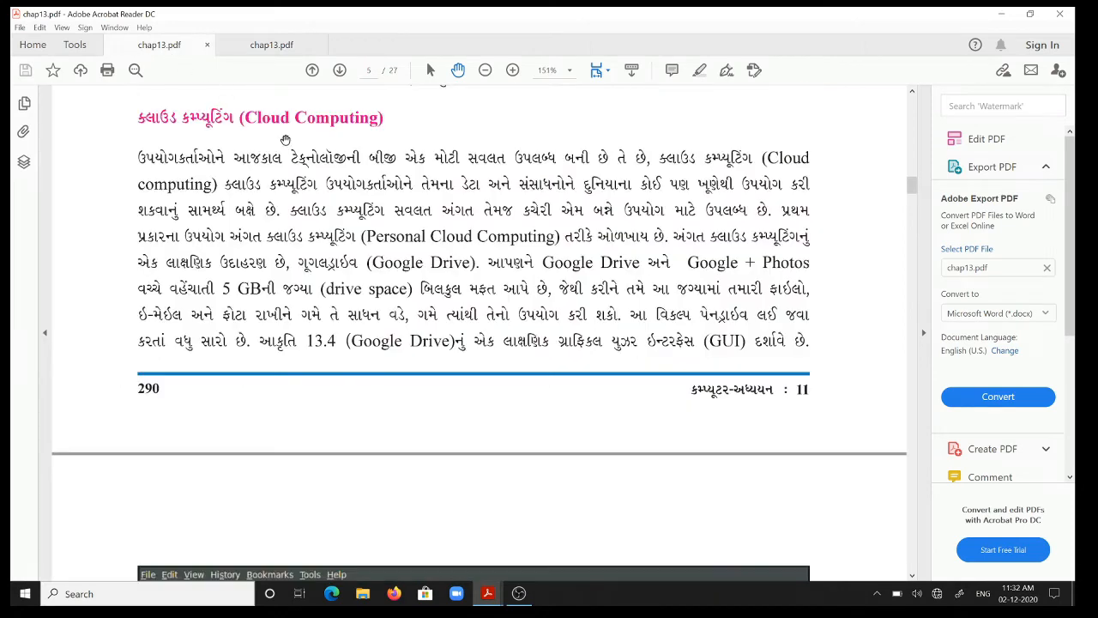
- Scroll the Gujarati copy past Figure 13.4 to the end of page 291
scroll("down", 3)
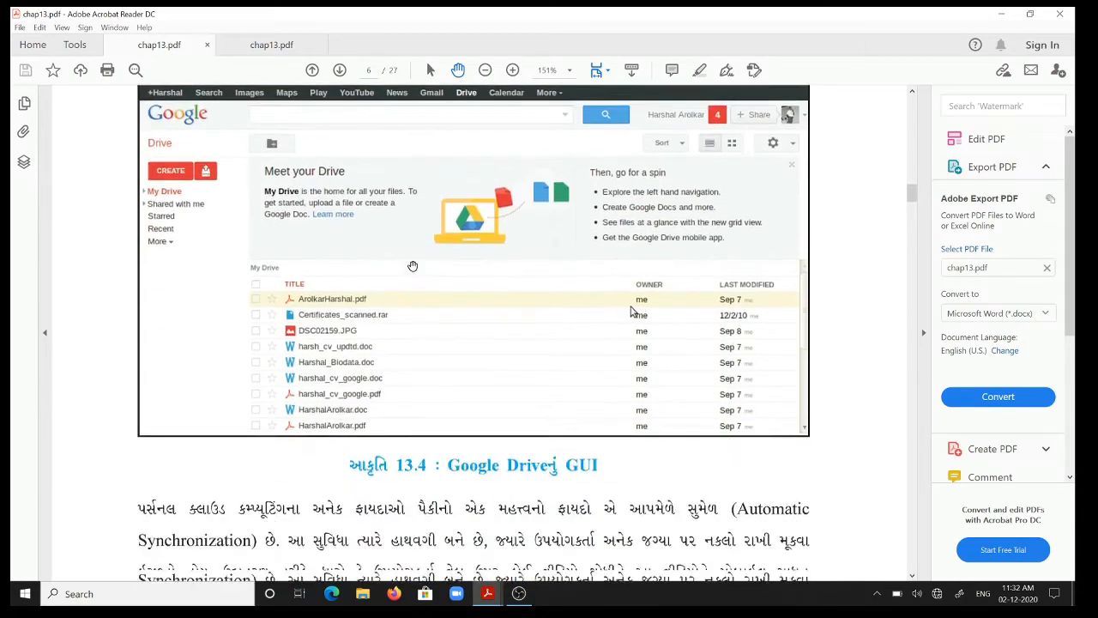
scroll("down", 3)
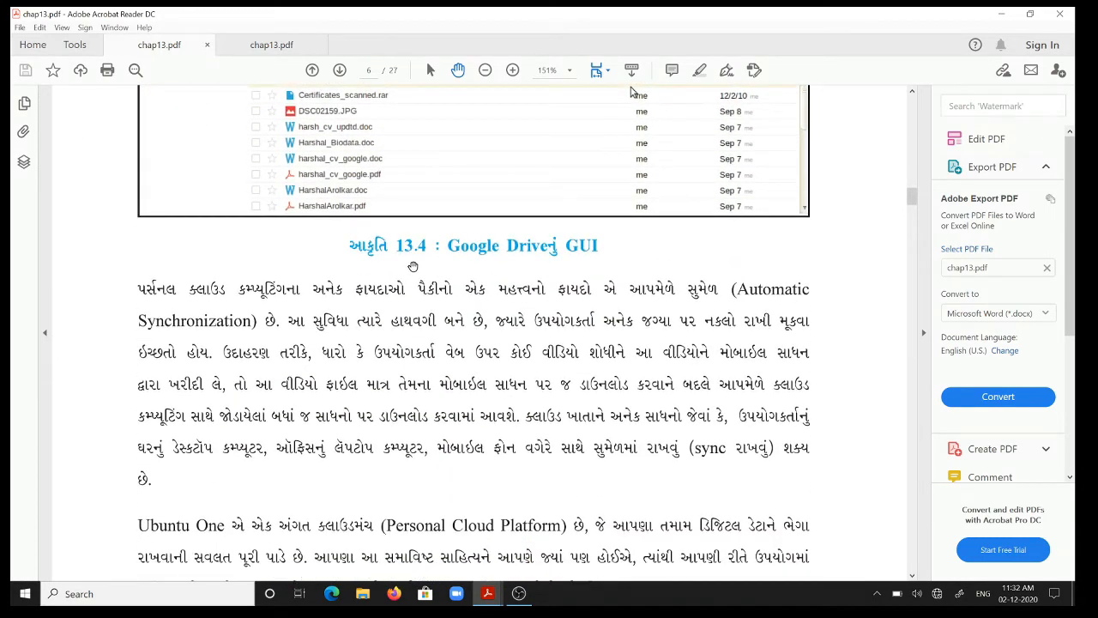
scroll("down", 3)
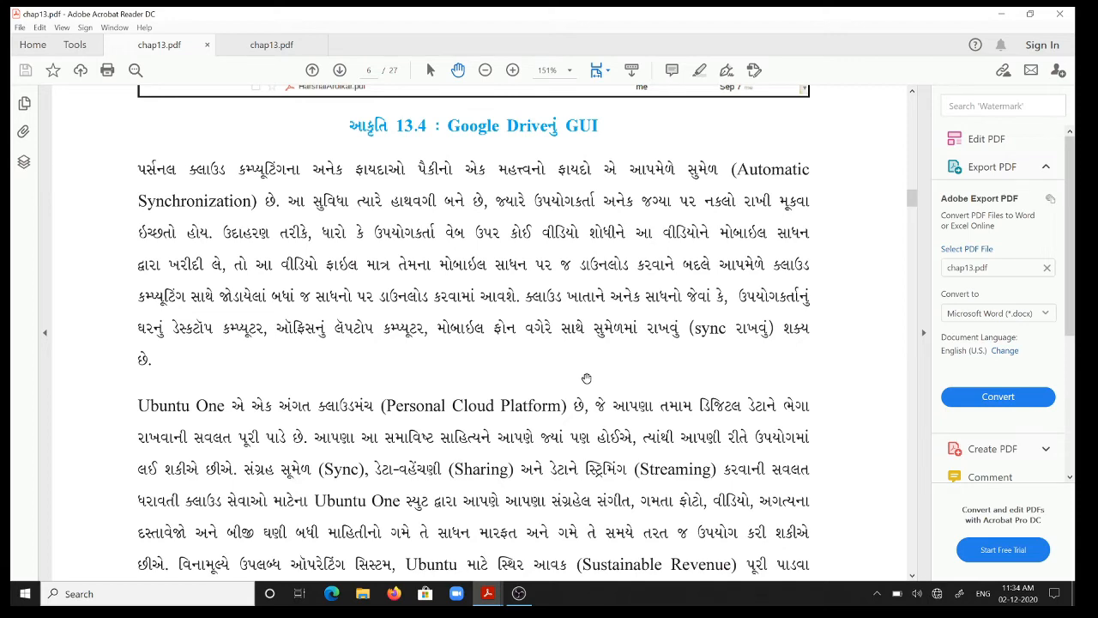
scroll("down", 3)
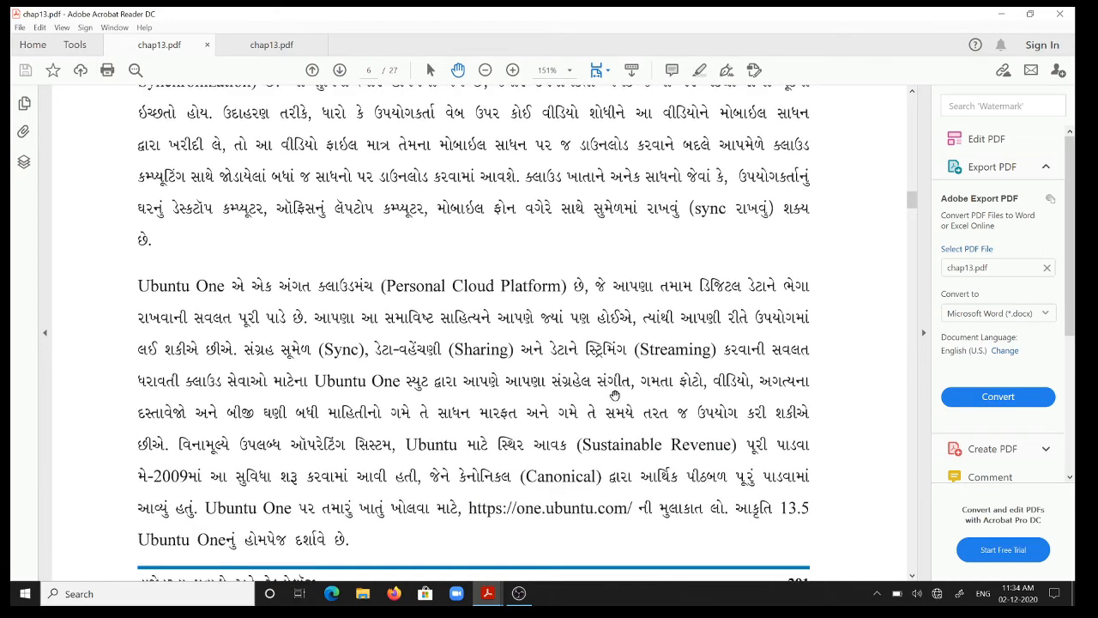
scroll("down", 3)
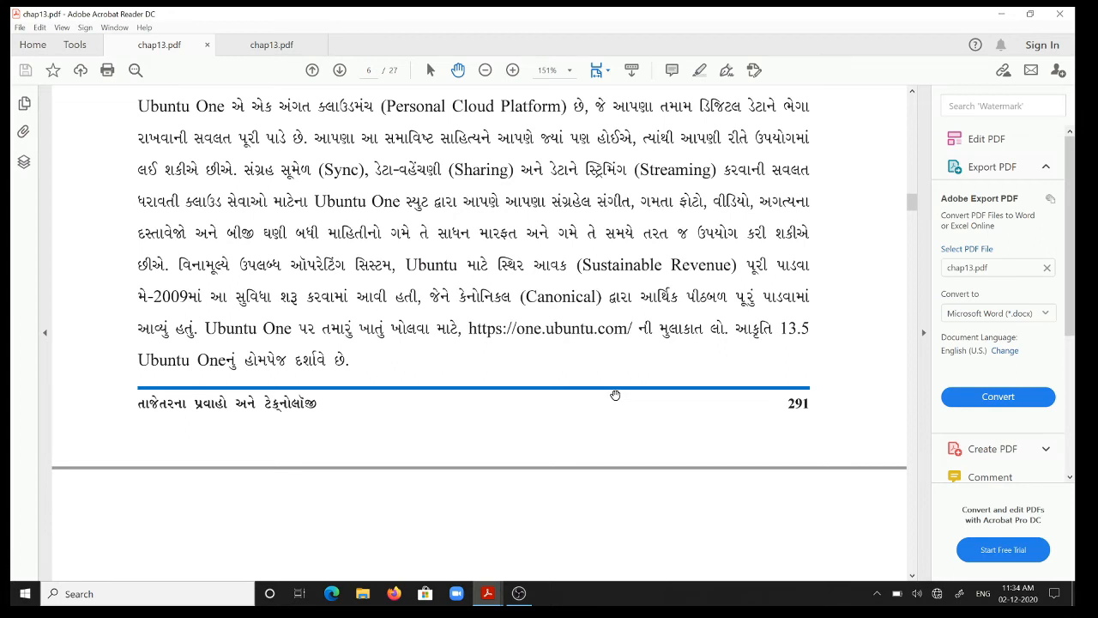
- Scroll onto page 7 past Figure 13.5 to the Software as a Service paragraph
scroll("down", 3)
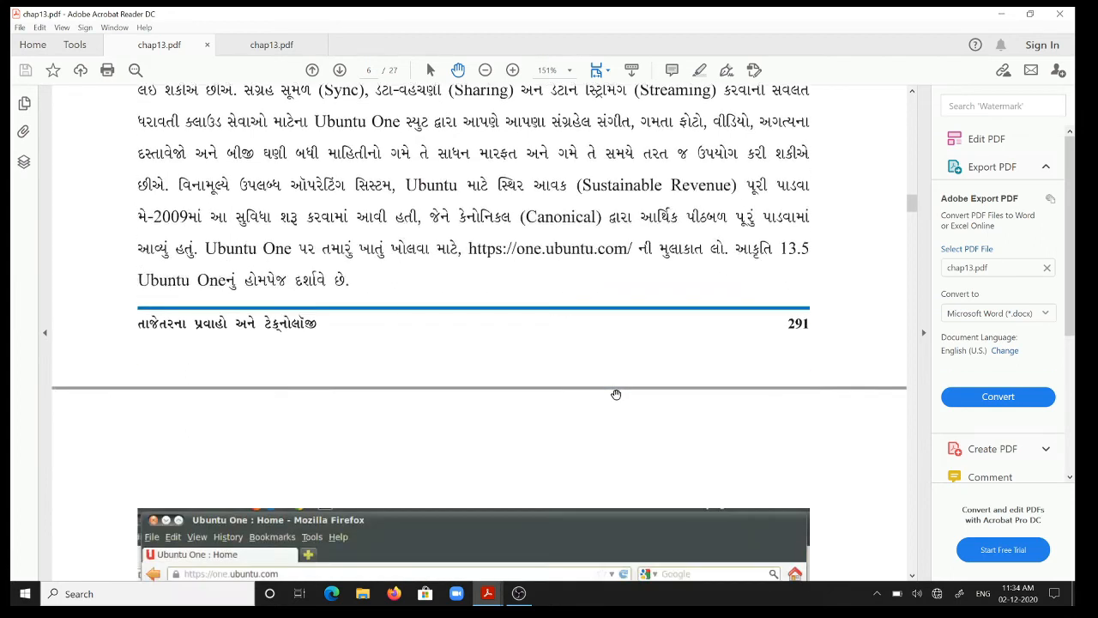
scroll("down", 3)
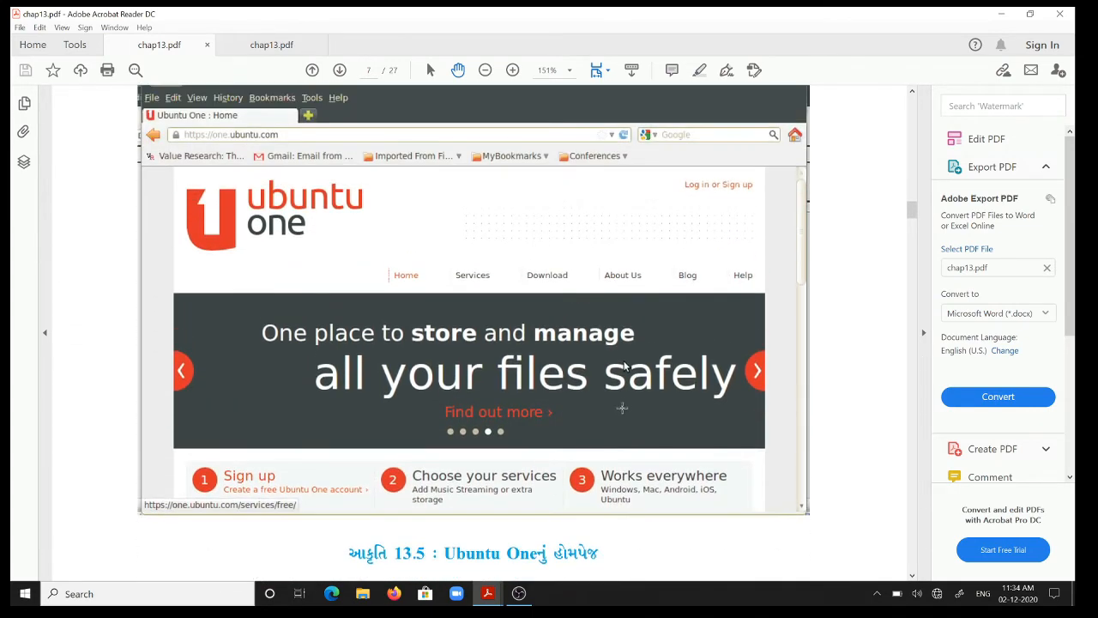
scroll("down", 3)
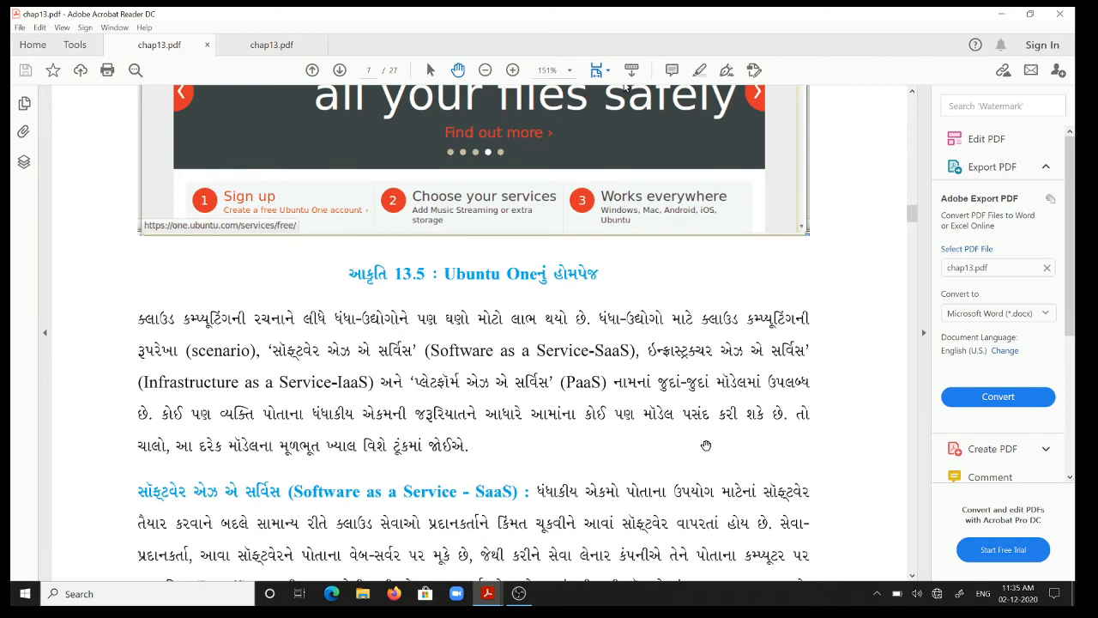
mouse_move(682, 459)
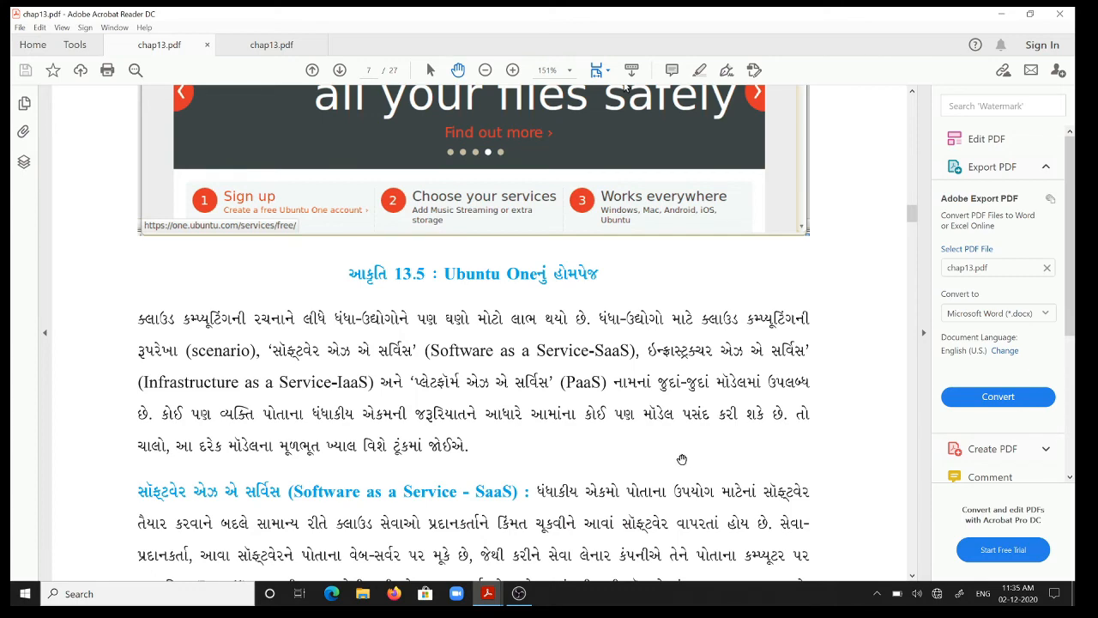
- Switch to the English tab and scroll past Figure 13.5 to the SaaS section
left_click(271, 45)
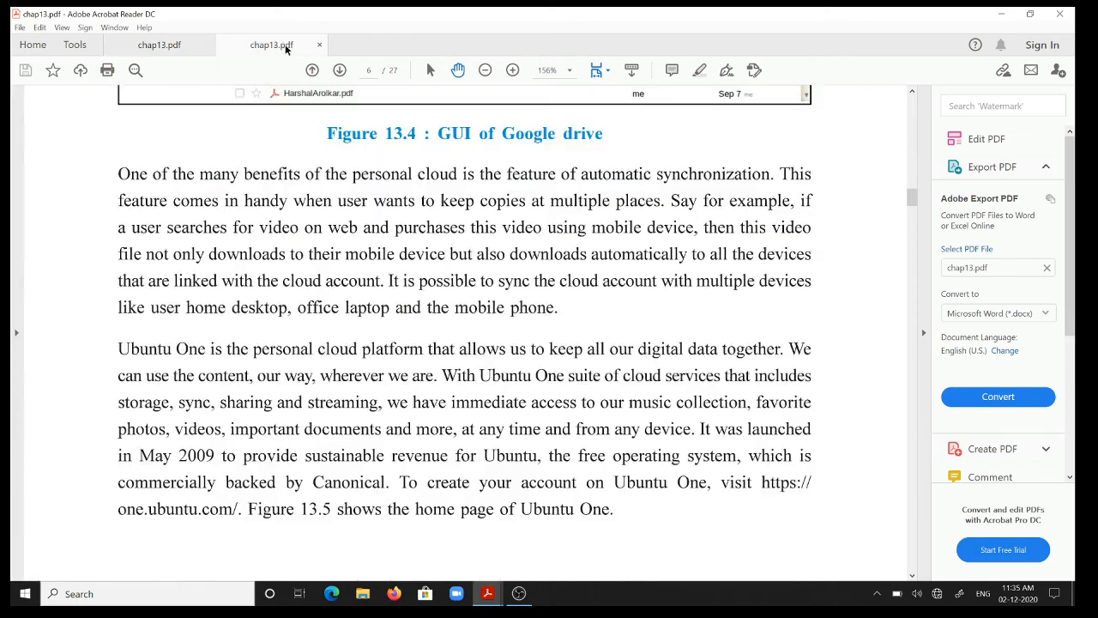
scroll("down", 3)
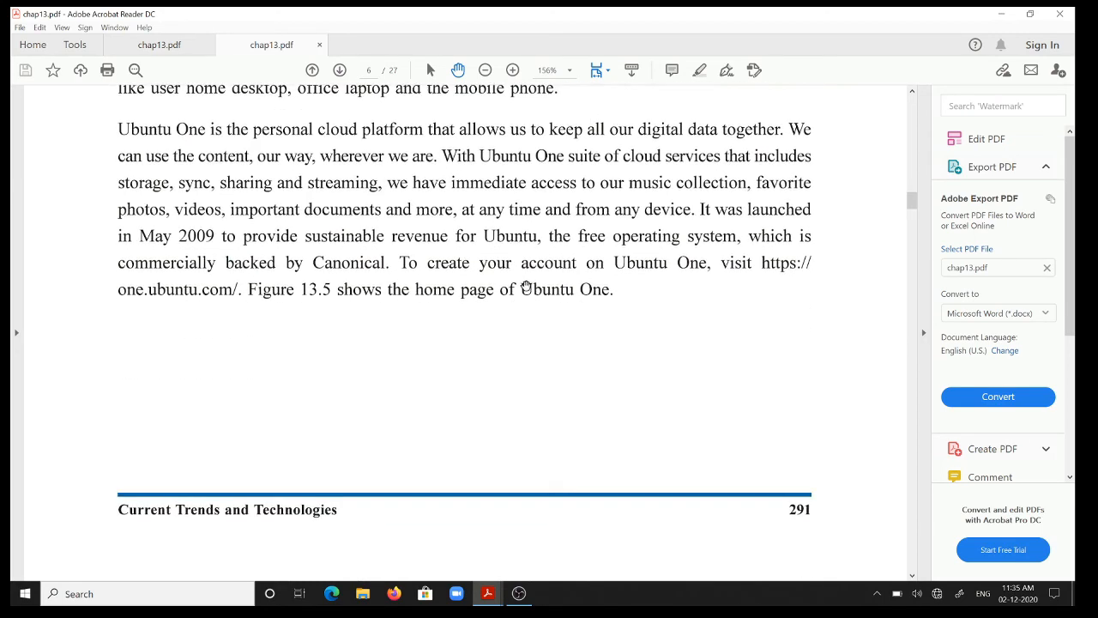
scroll("down", 3)
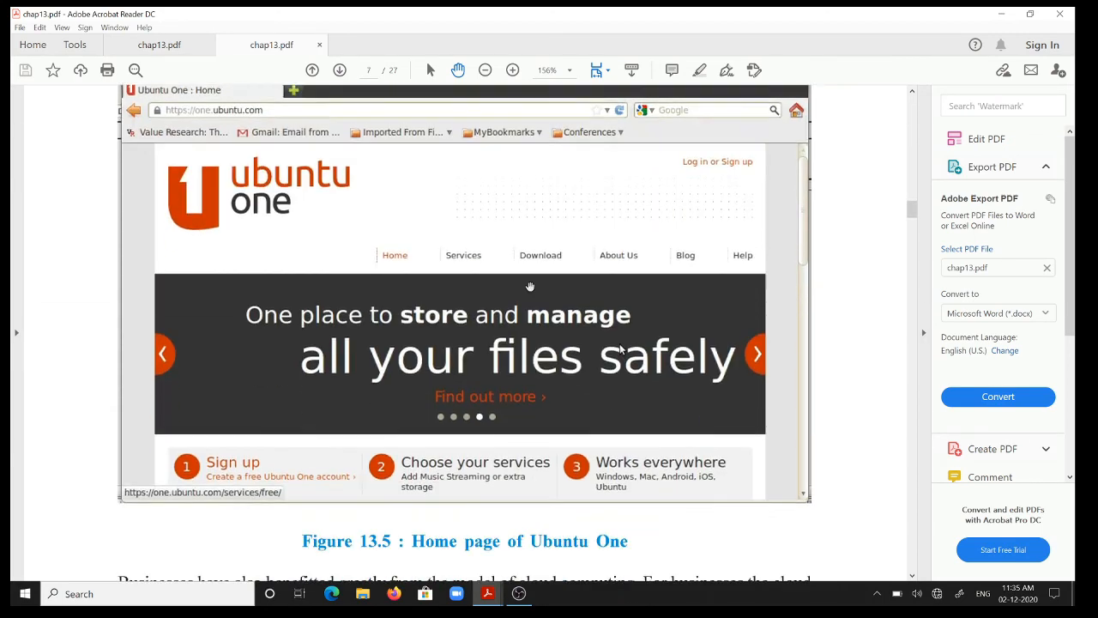
scroll("down", 3)
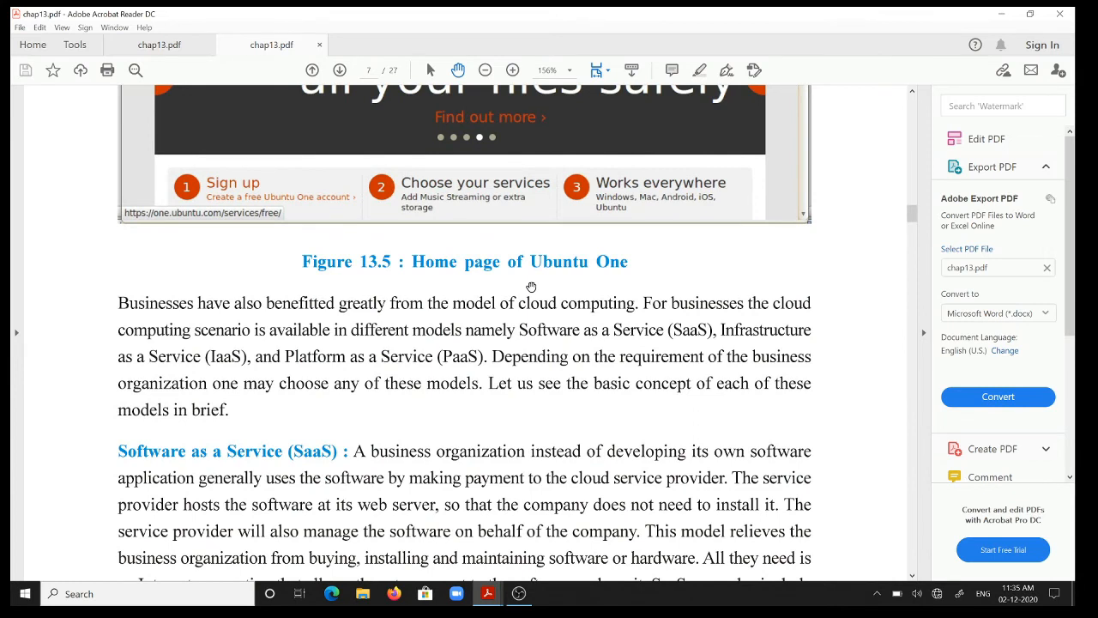
mouse_move(556, 284)
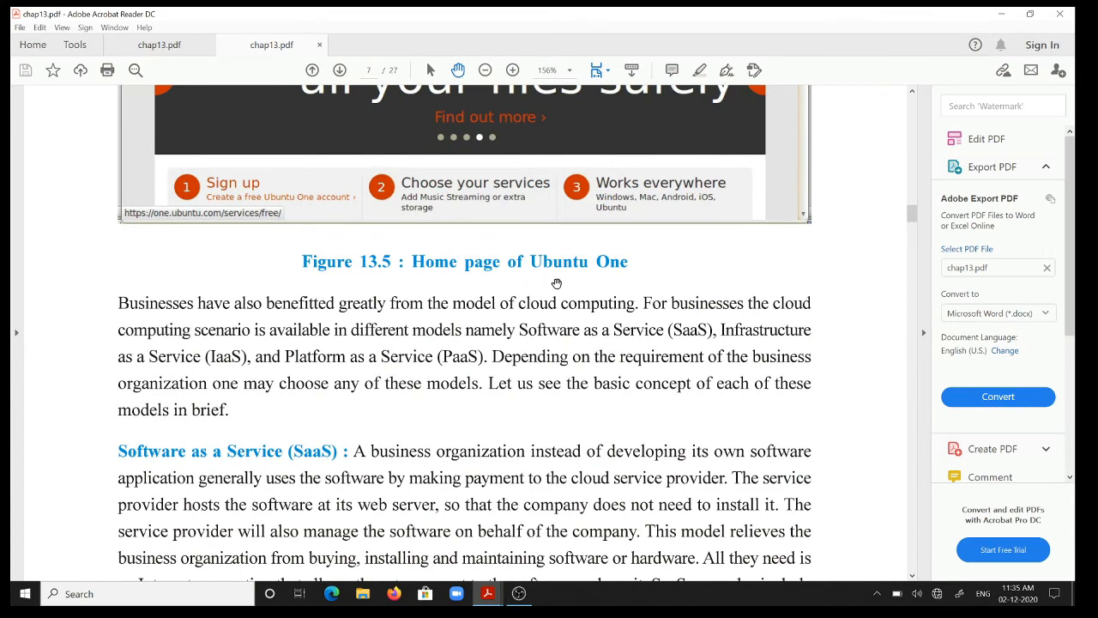
mouse_move(846, 359)
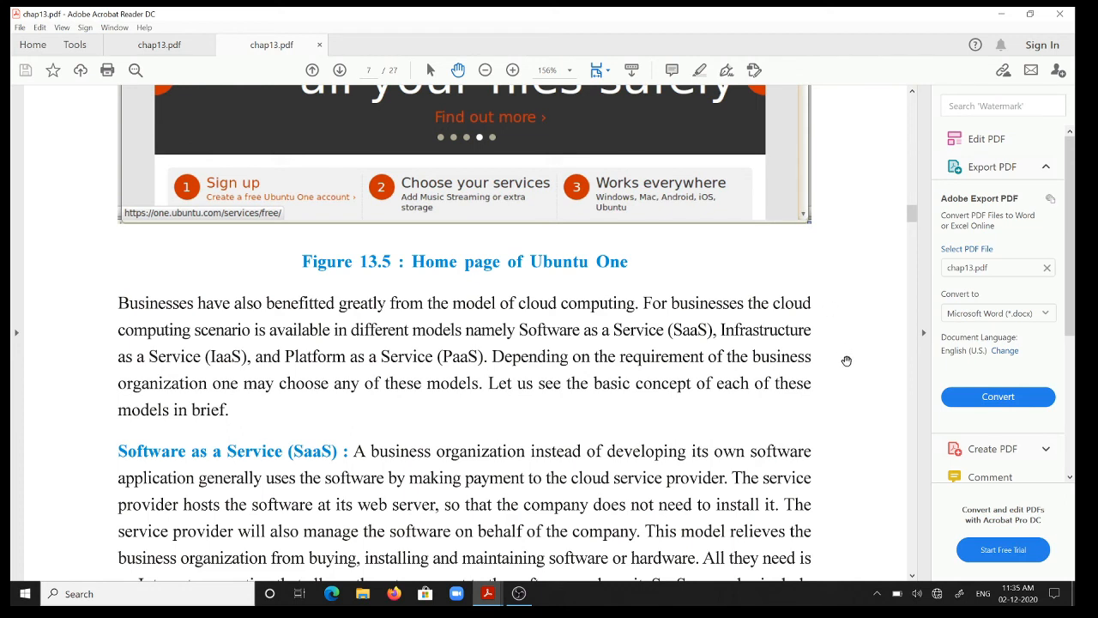
mouse_move(848, 388)
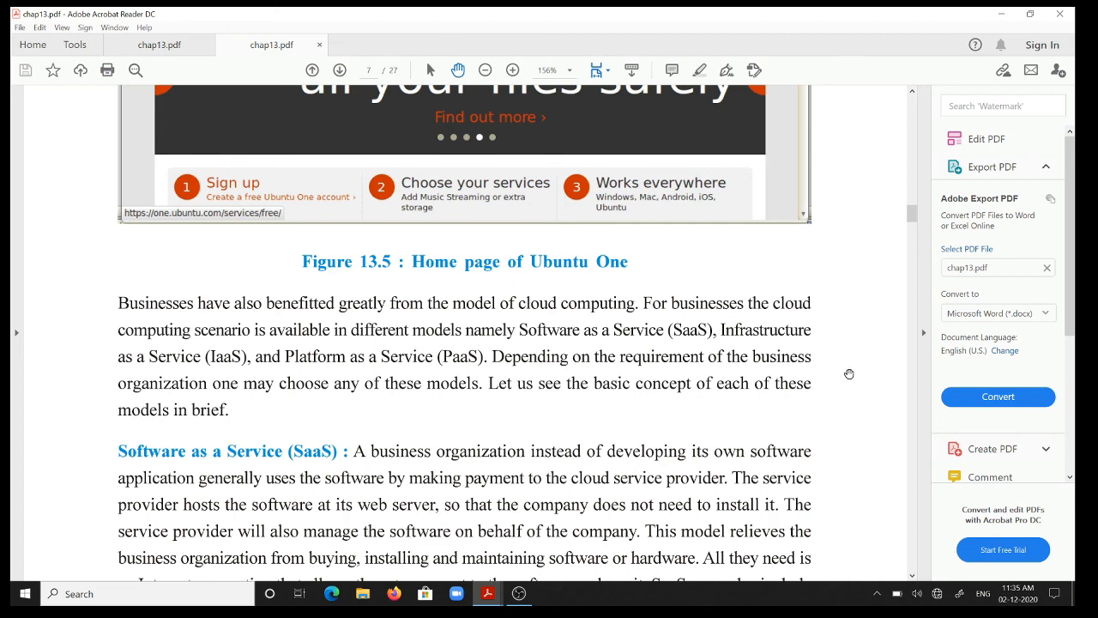
scroll("down", 3)
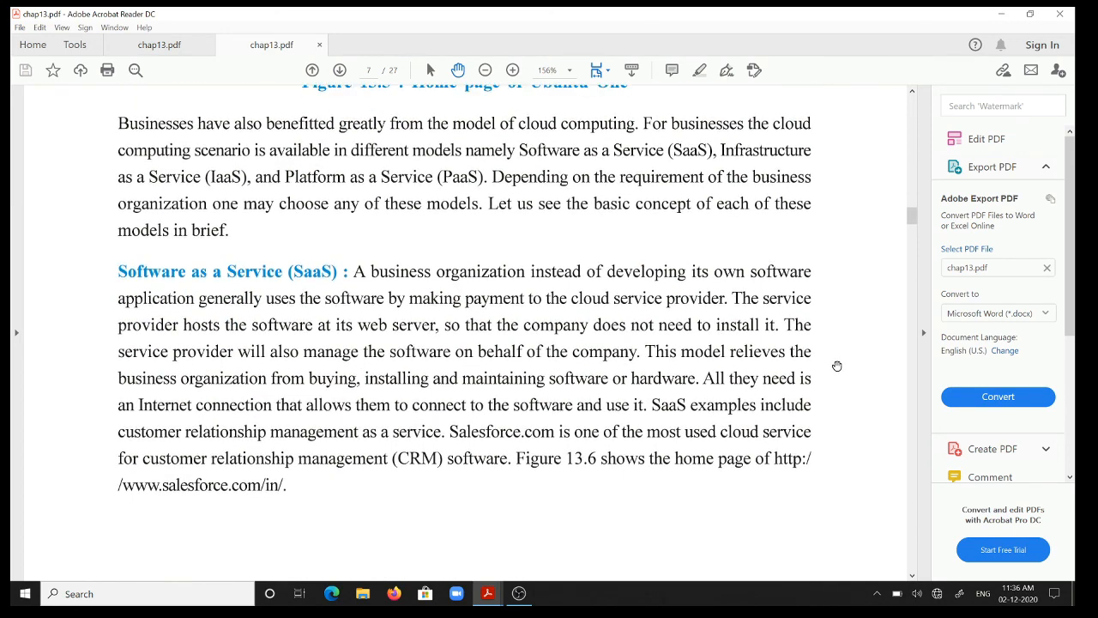